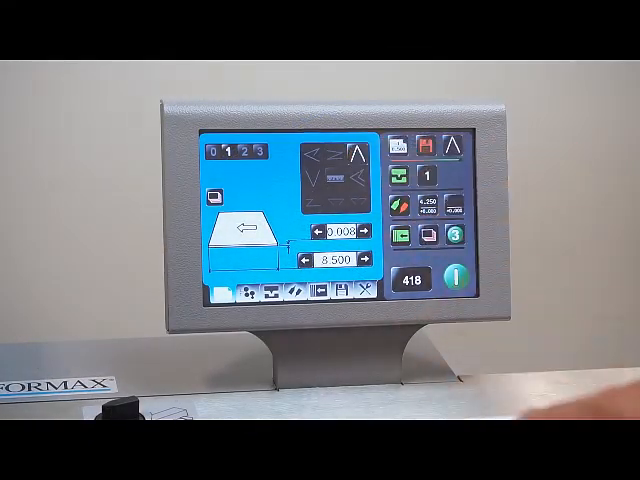
# Show the crease position settings with values for creases 1 and 2 of the two-crease job
pyautogui.click(350, 292)
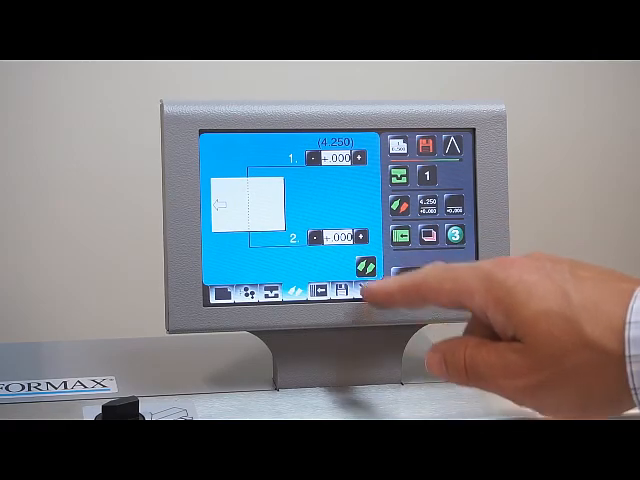